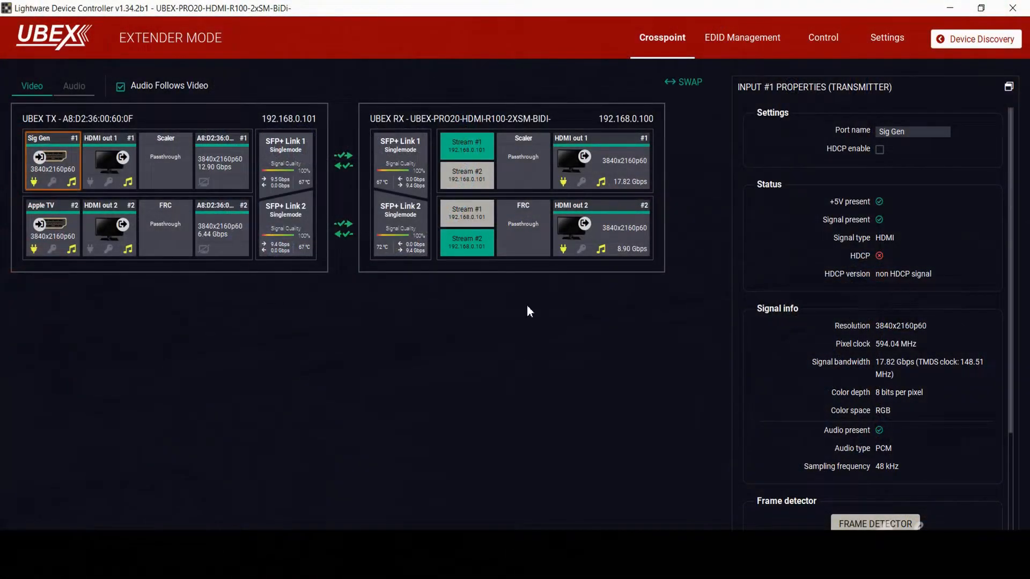
{"action": "mouse_move", "coordinate": [926, 368]}
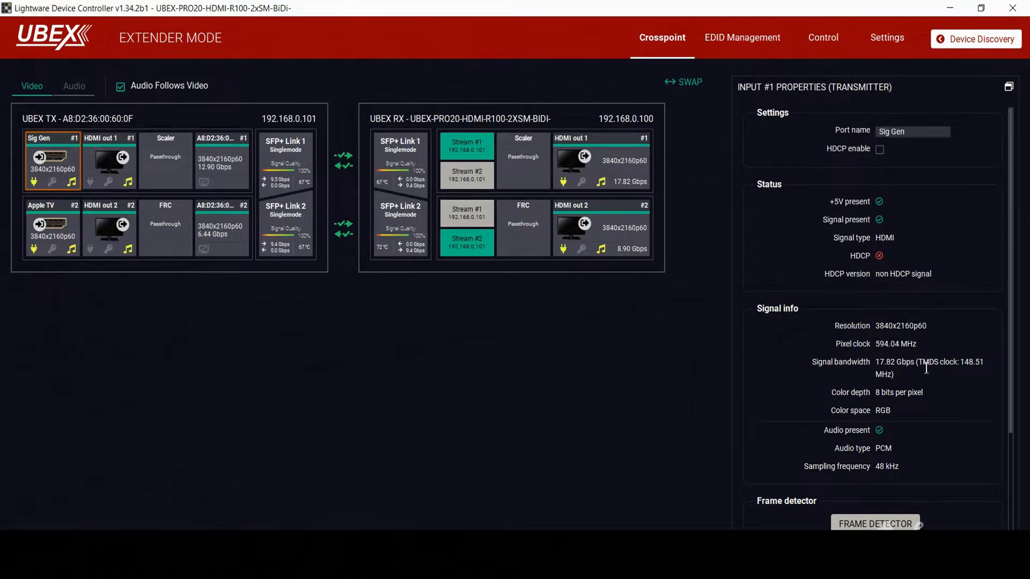
{"action": "mouse_move", "coordinate": [926, 411]}
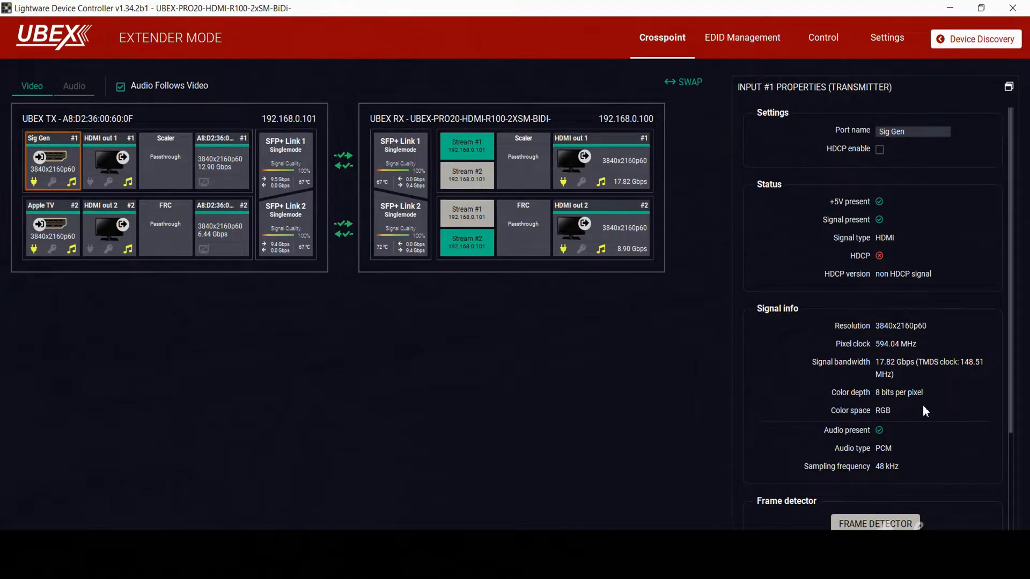
- Show the Apple TV input #2 properties: 3840x2160p60, YCbCr 4:2:0, 8.90 Gbps
{"action": "left_click", "coordinate": [53, 226]}
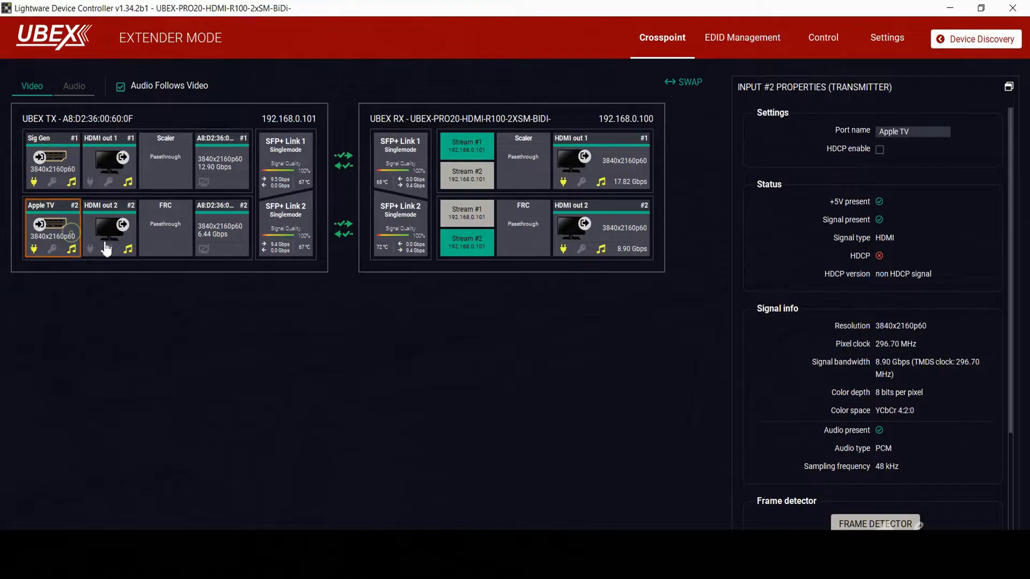
{"action": "mouse_move", "coordinate": [924, 322]}
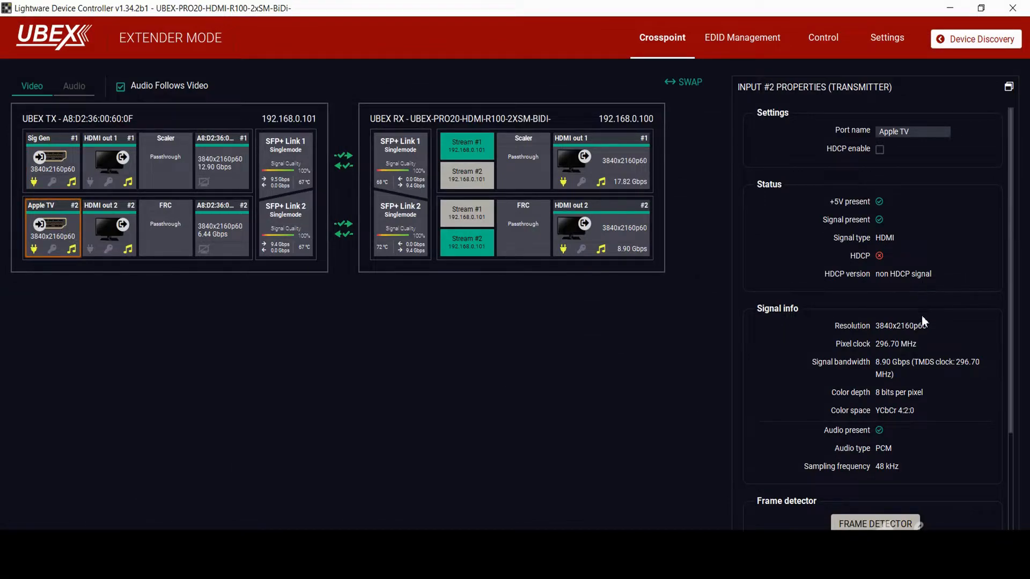
{"action": "mouse_move", "coordinate": [919, 374]}
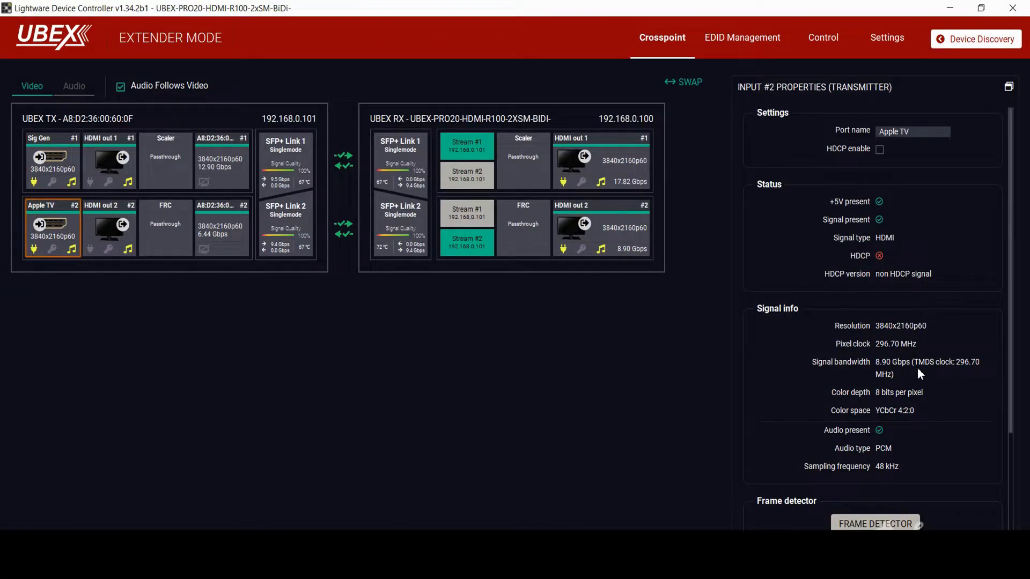
{"action": "mouse_move", "coordinate": [919, 415]}
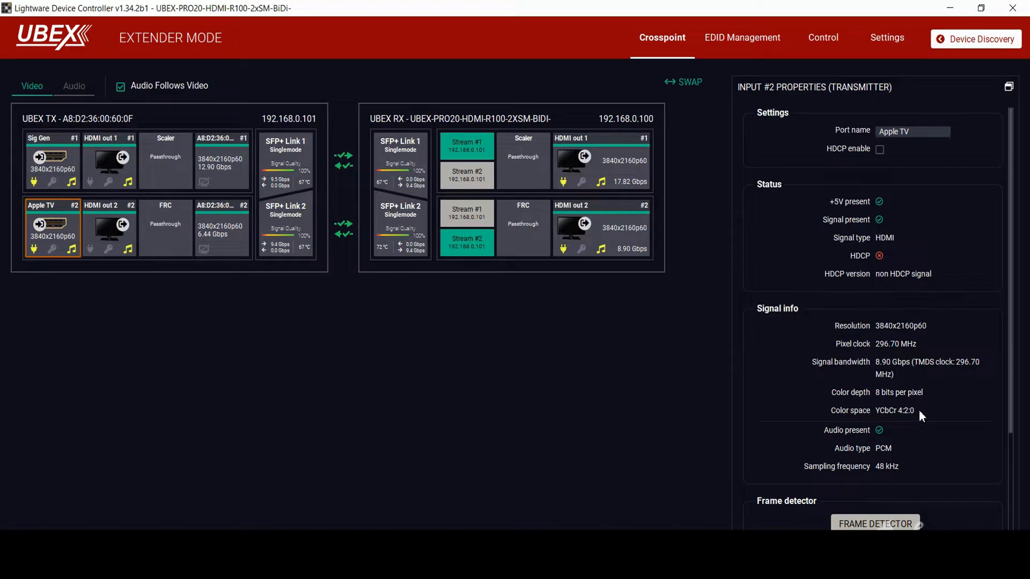
{"action": "mouse_move", "coordinate": [129, 168]}
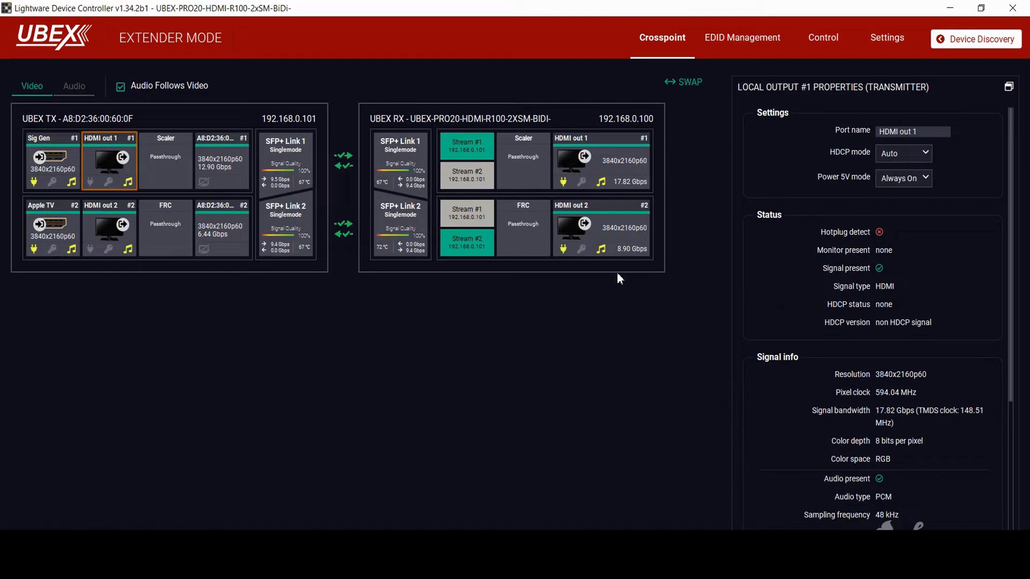
{"action": "mouse_move", "coordinate": [921, 245]}
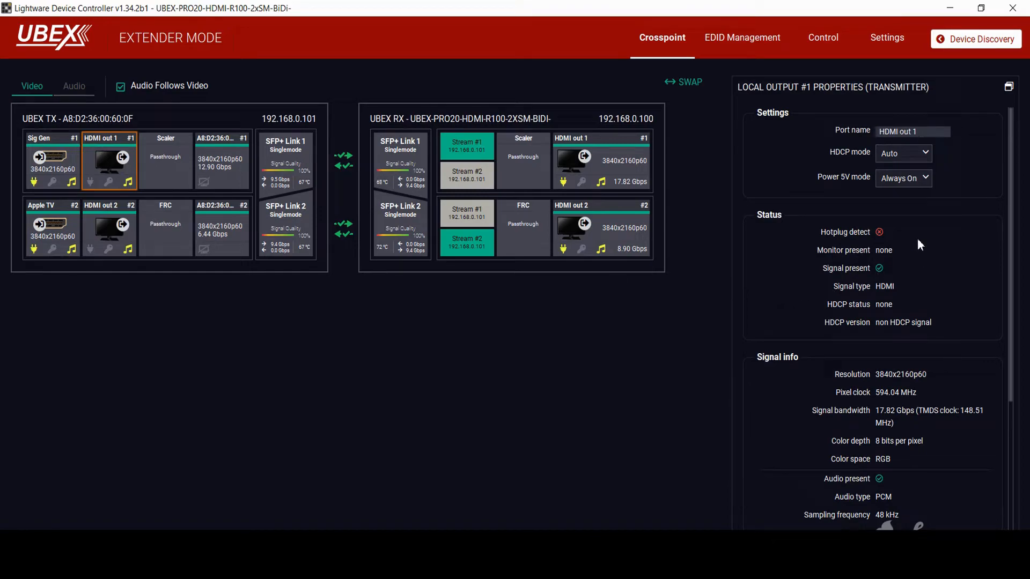
{"action": "mouse_move", "coordinate": [904, 280]}
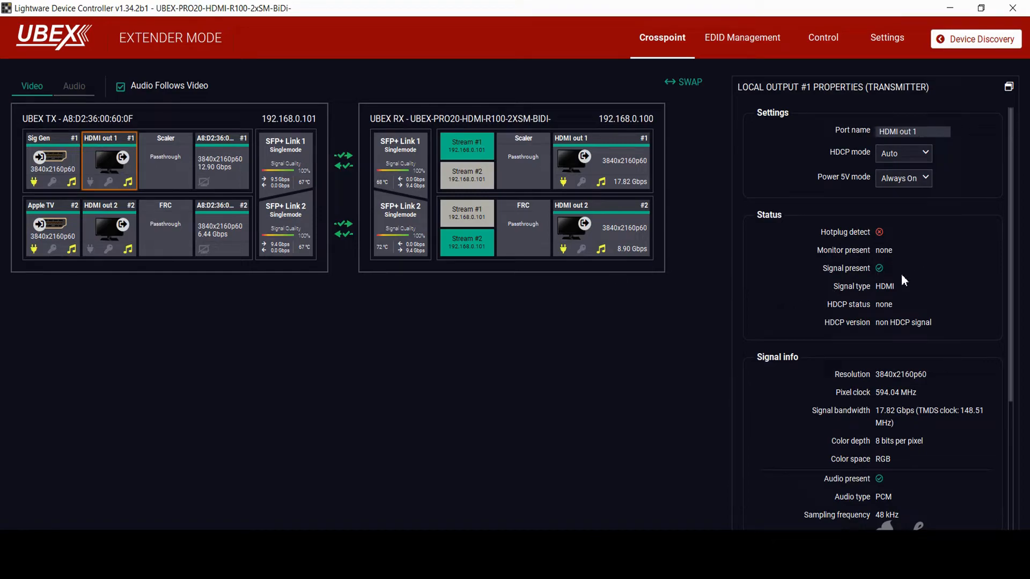
{"action": "mouse_move", "coordinate": [915, 427]}
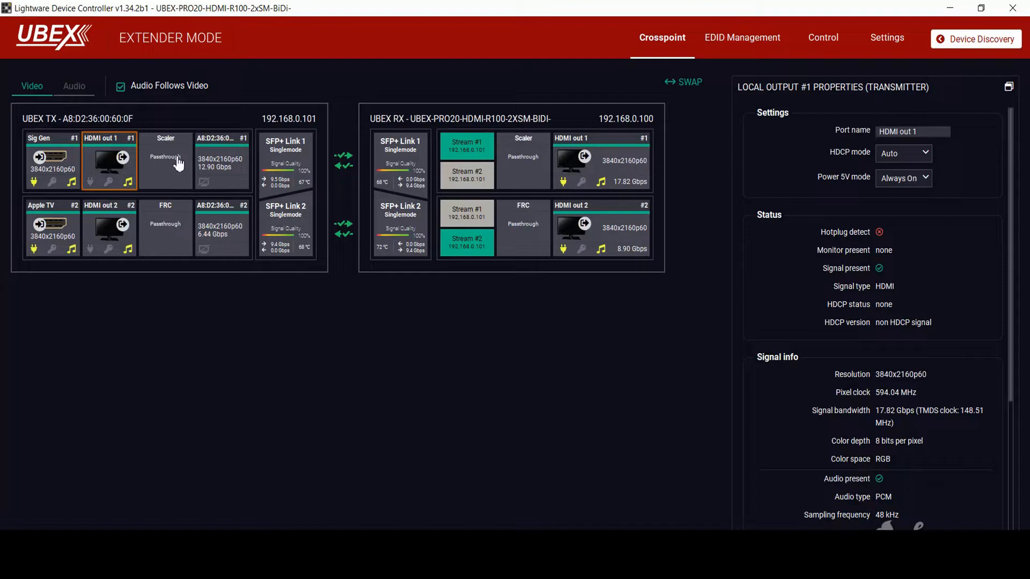
- Show input #1 scaler settings and browse forced resolutions without changing 1920x1080p60
{"action": "left_click", "coordinate": [165, 158]}
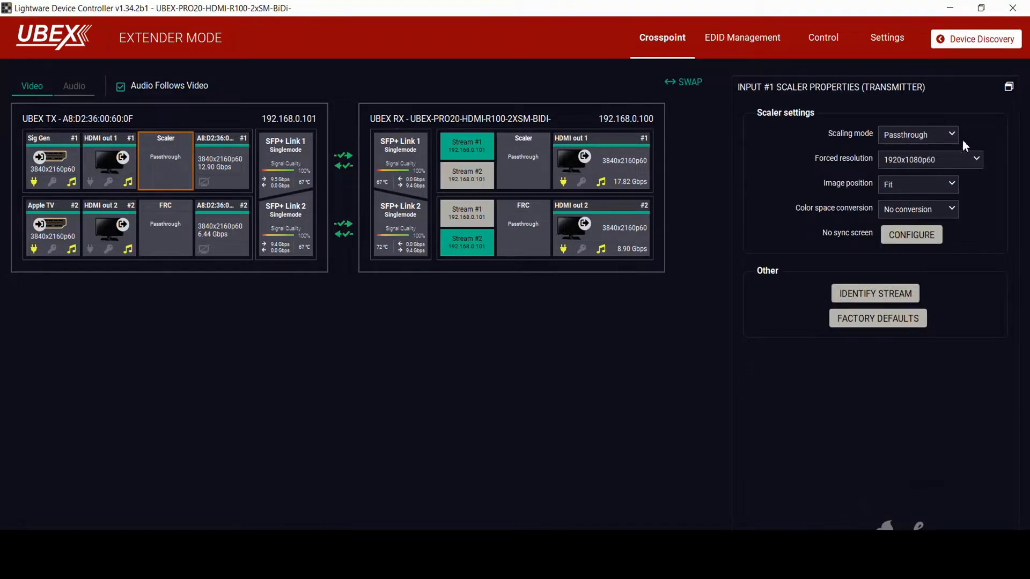
{"action": "mouse_move", "coordinate": [958, 145]}
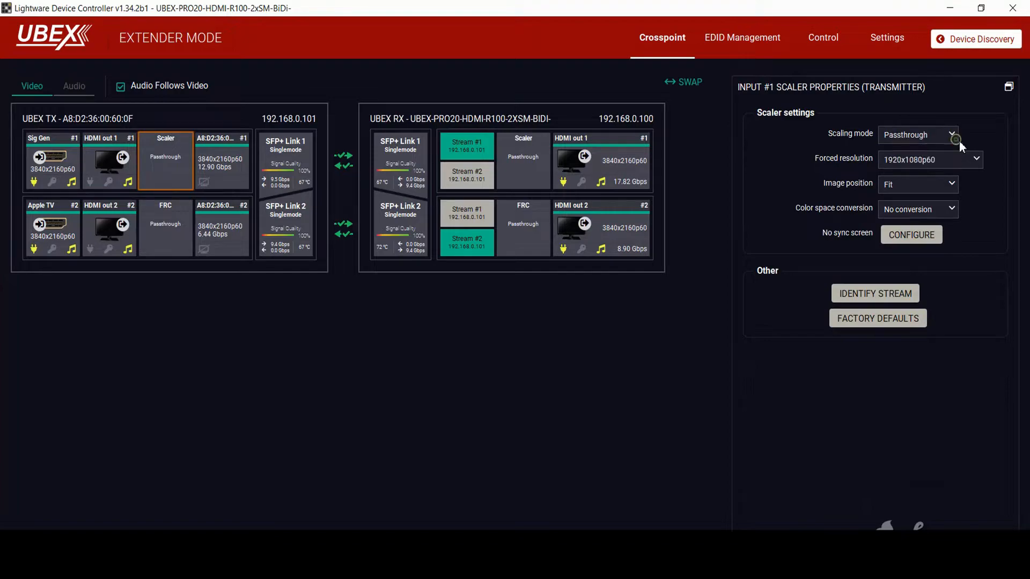
{"action": "left_click", "coordinate": [974, 159]}
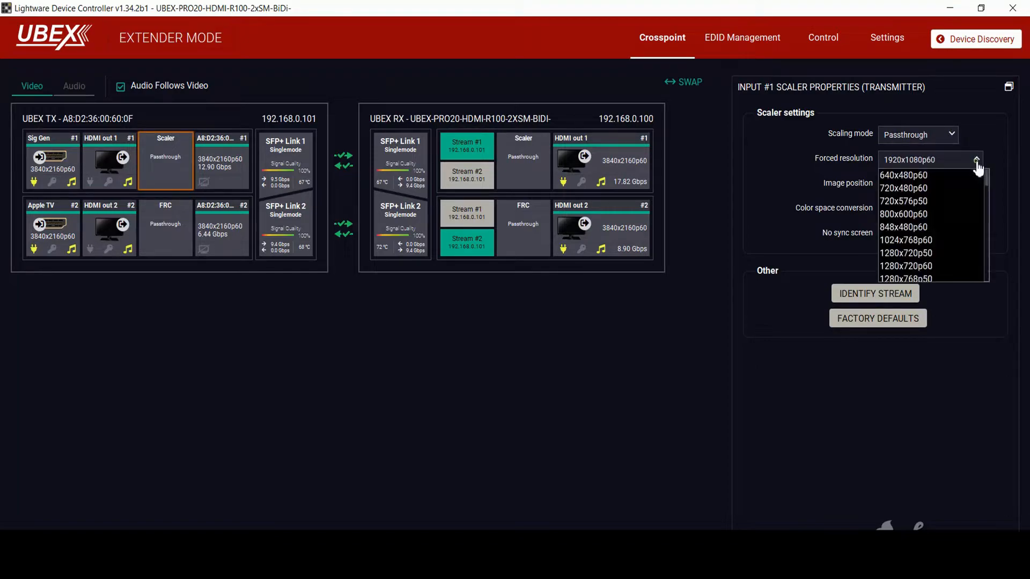
{"action": "scroll", "scroll_direction": "down", "scroll_amount": 3}
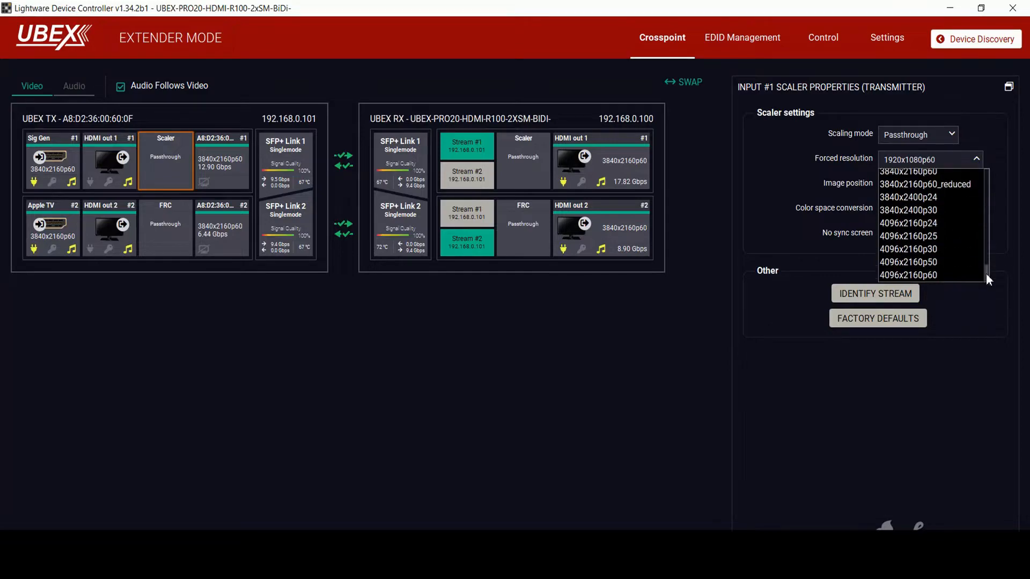
{"action": "mouse_move", "coordinate": [985, 311]}
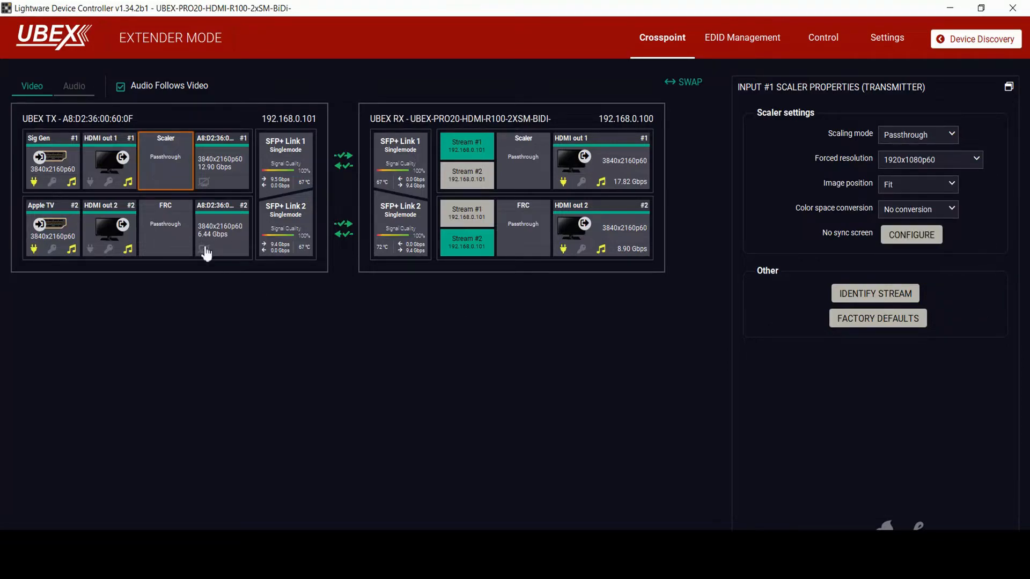
{"action": "mouse_move", "coordinate": [182, 222]}
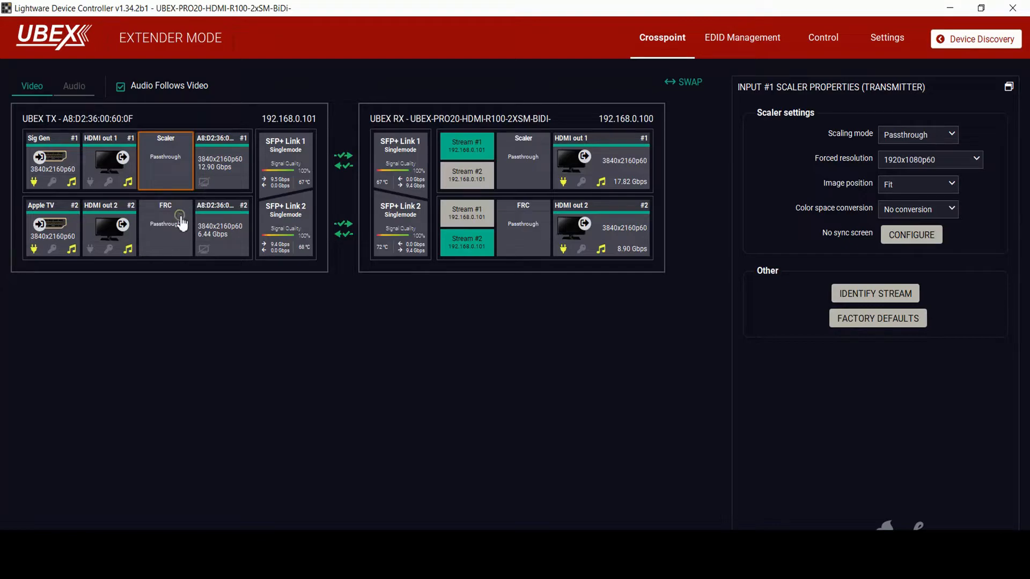
- Show input #2 frame rate converter settings: Passthrough mode, Center image position
{"action": "left_click", "coordinate": [166, 228]}
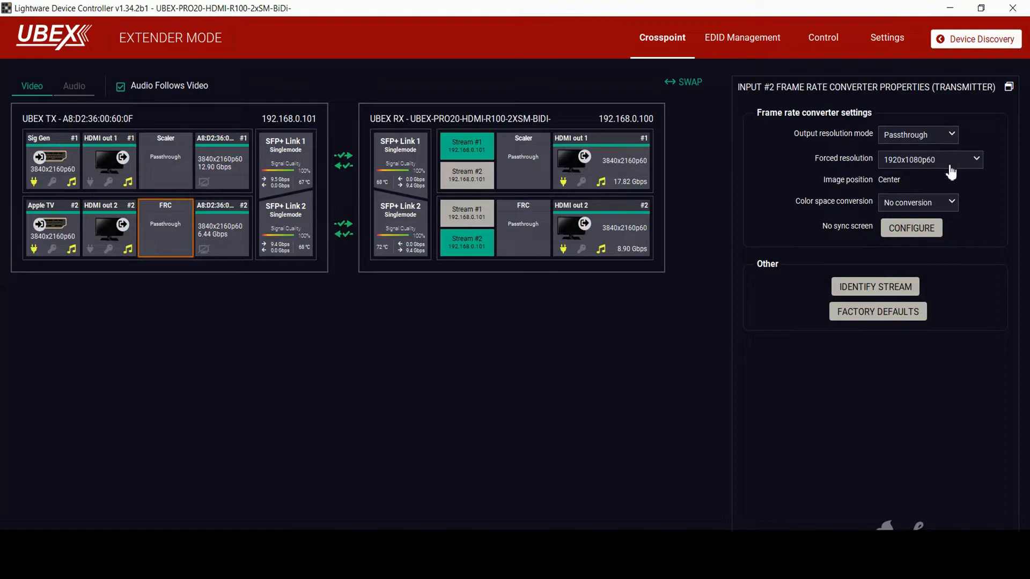
{"action": "mouse_move", "coordinate": [951, 182]}
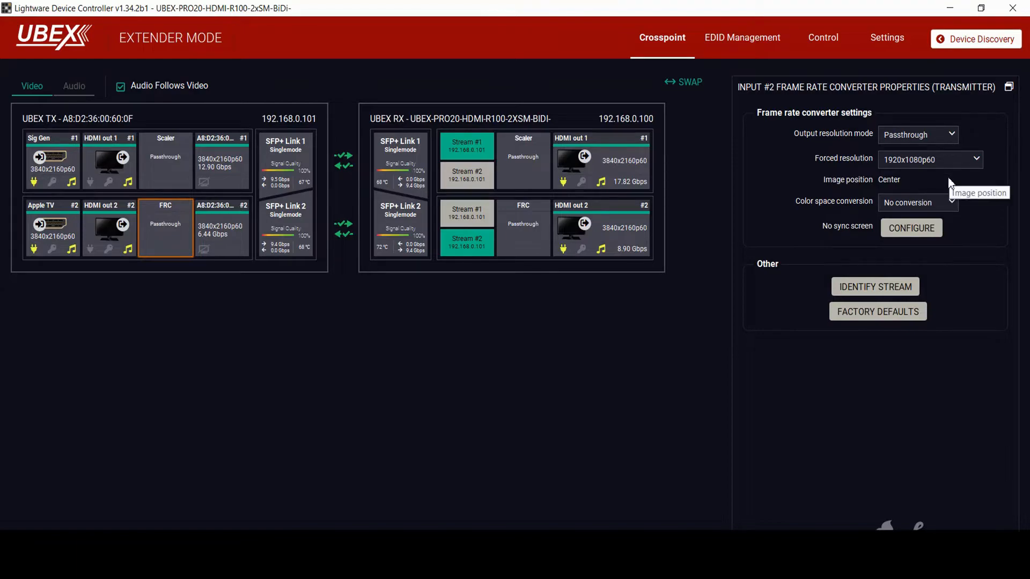
{"action": "mouse_move", "coordinate": [228, 170]}
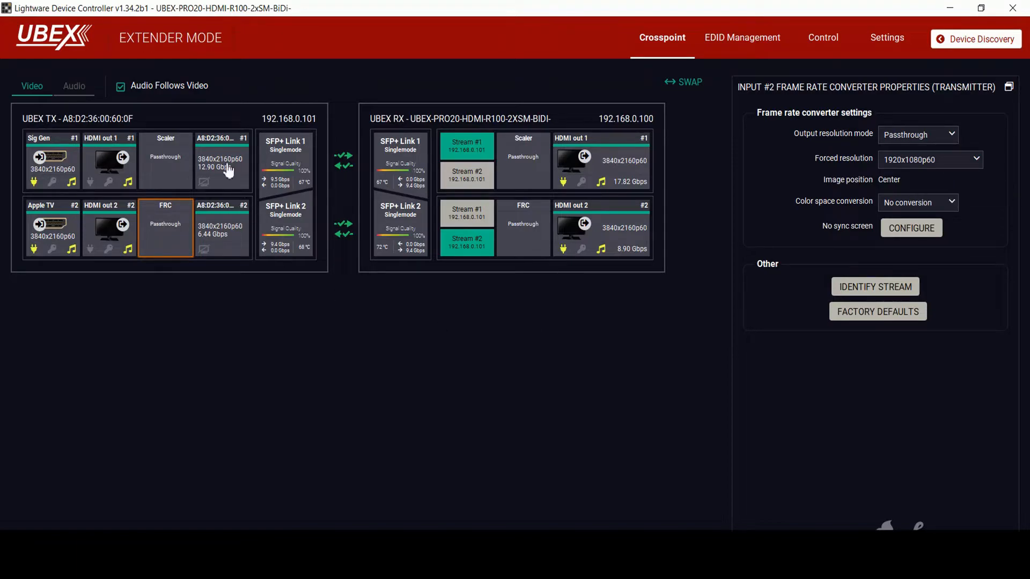
- Review transmitter stream #1, then stream #2: 3840x2160p60, 6.44 Gbps, YCbCr 4:2:0
{"action": "left_click", "coordinate": [222, 159]}
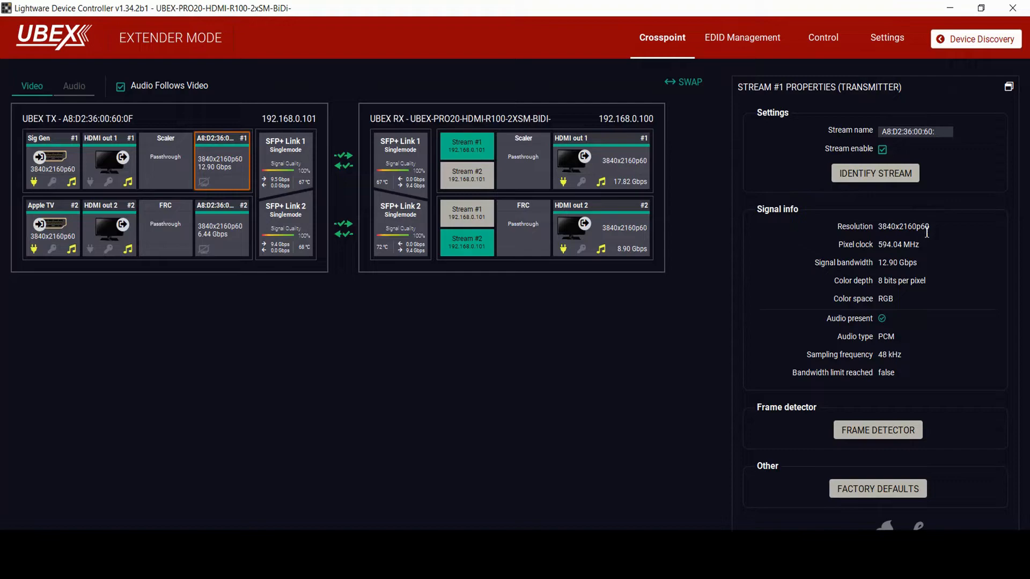
{"action": "mouse_move", "coordinate": [921, 267]}
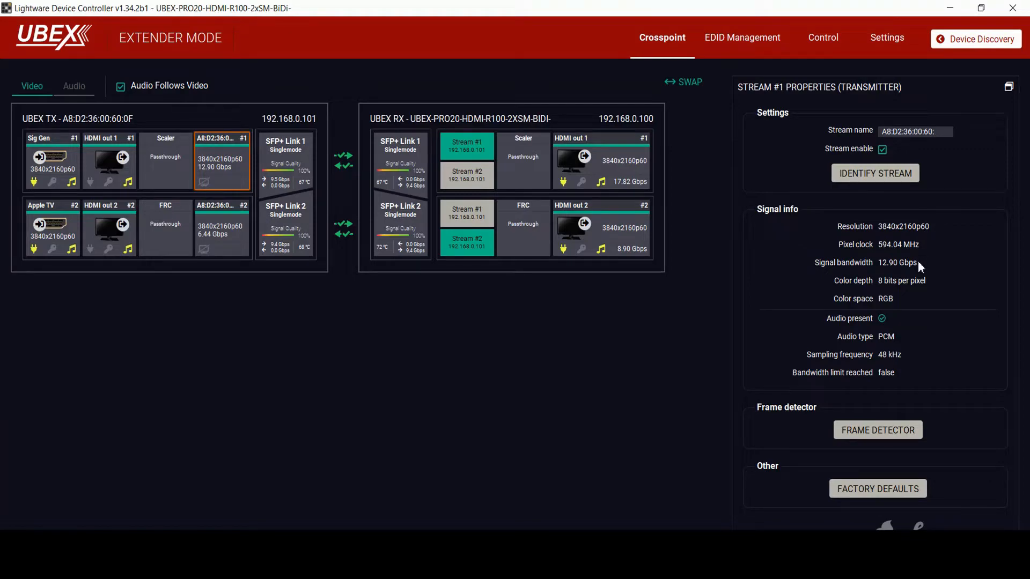
{"action": "mouse_move", "coordinate": [919, 266]}
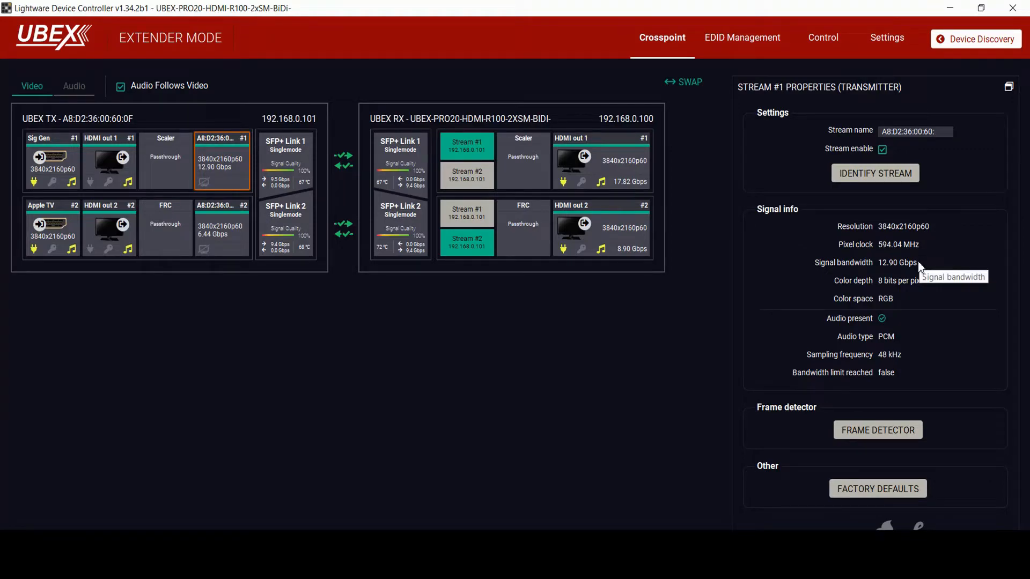
{"action": "mouse_move", "coordinate": [369, 266]}
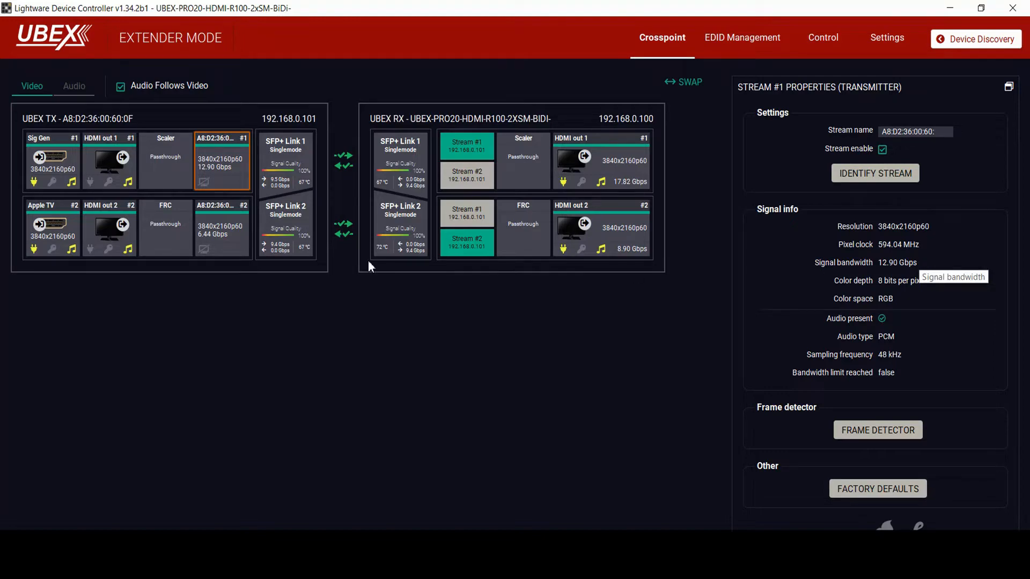
{"action": "left_click", "coordinate": [222, 227]}
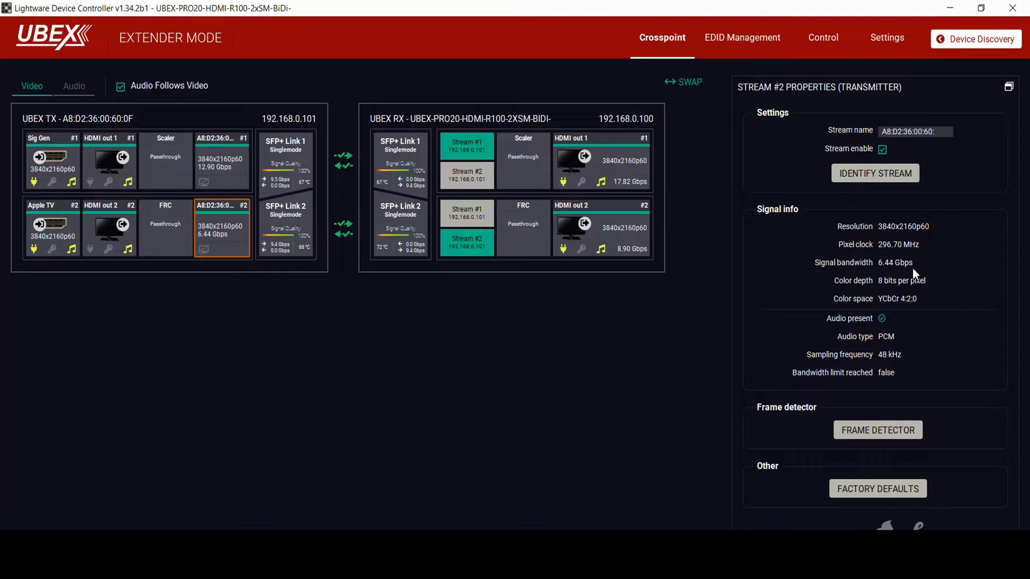
{"action": "mouse_move", "coordinate": [914, 274]}
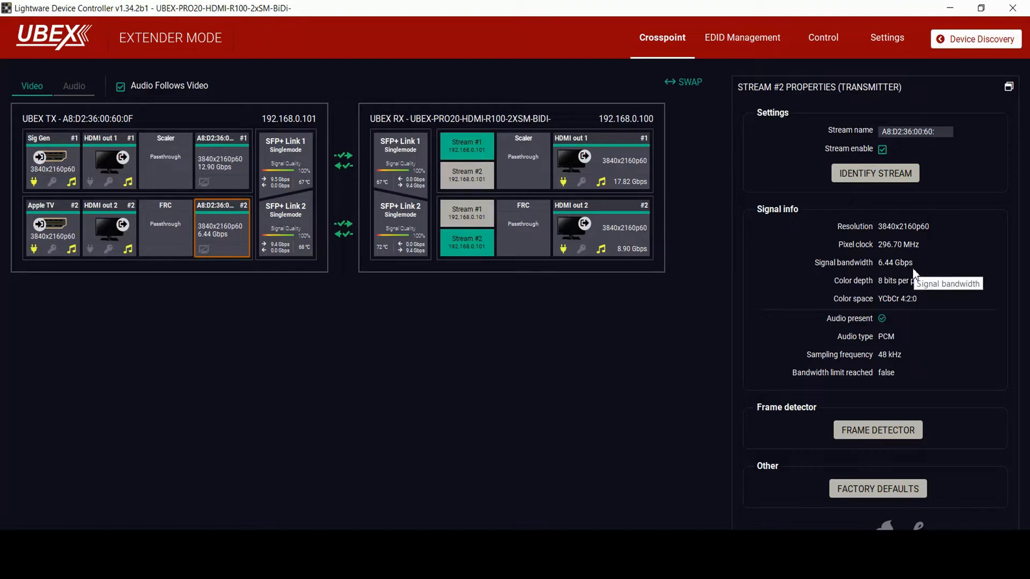
{"action": "mouse_move", "coordinate": [345, 272]}
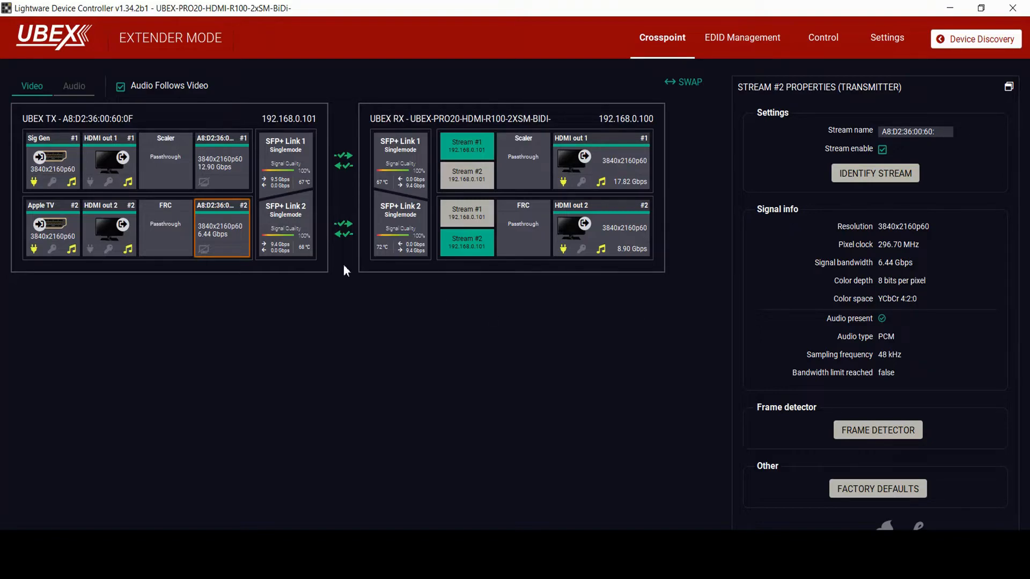
{"action": "mouse_move", "coordinate": [295, 172]}
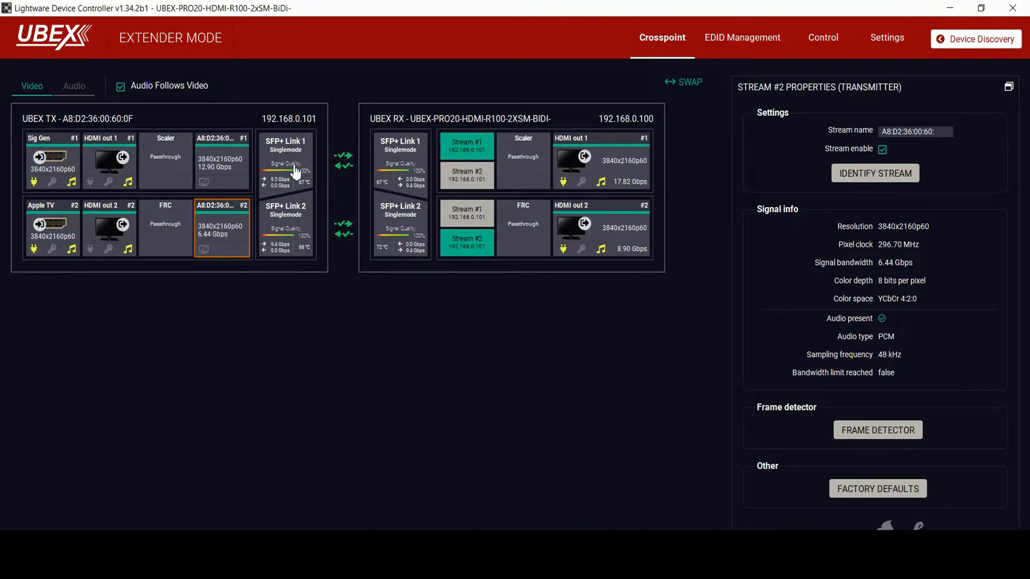
- Show transmitter SFP+ Link 1 properties: link up, 100% signal quality
{"action": "left_click", "coordinate": [284, 161]}
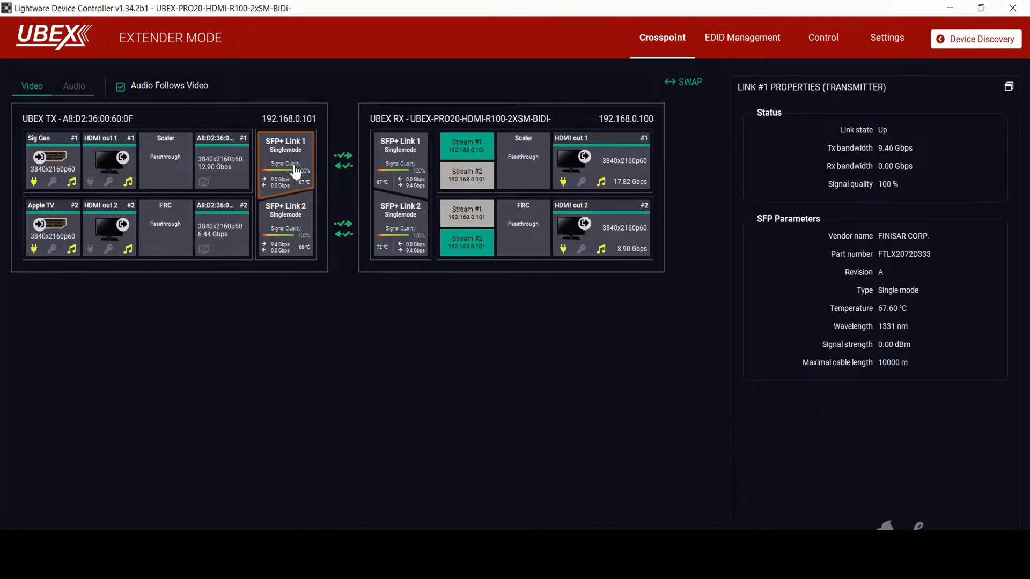
{"action": "mouse_move", "coordinate": [337, 188]}
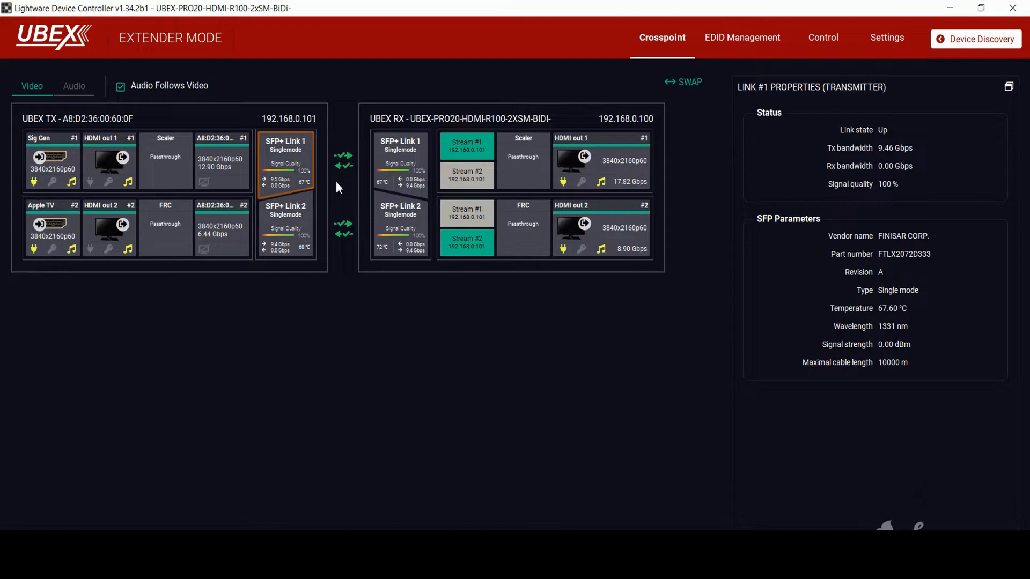
{"action": "mouse_move", "coordinate": [342, 182]}
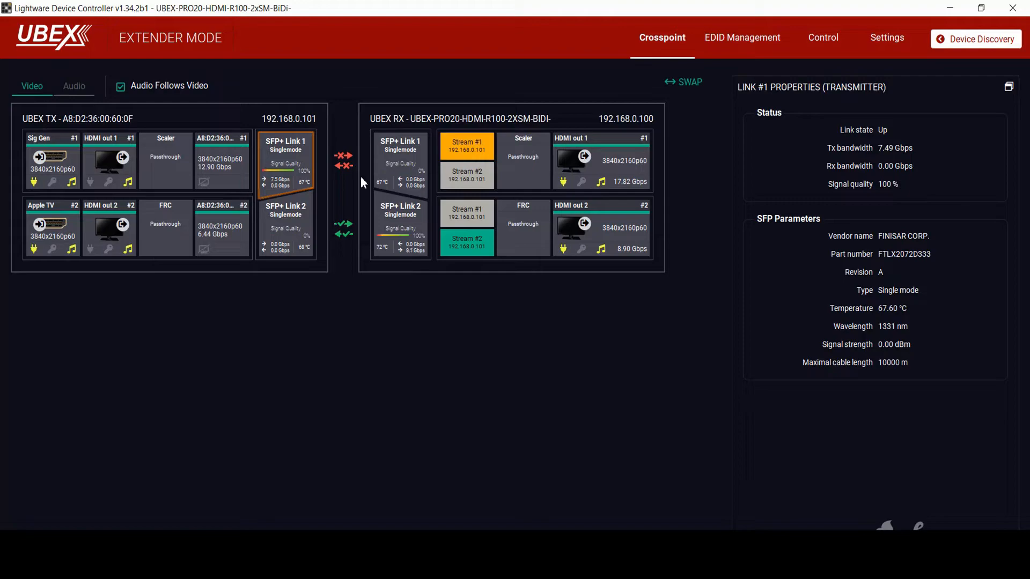
{"action": "mouse_move", "coordinate": [615, 195]}
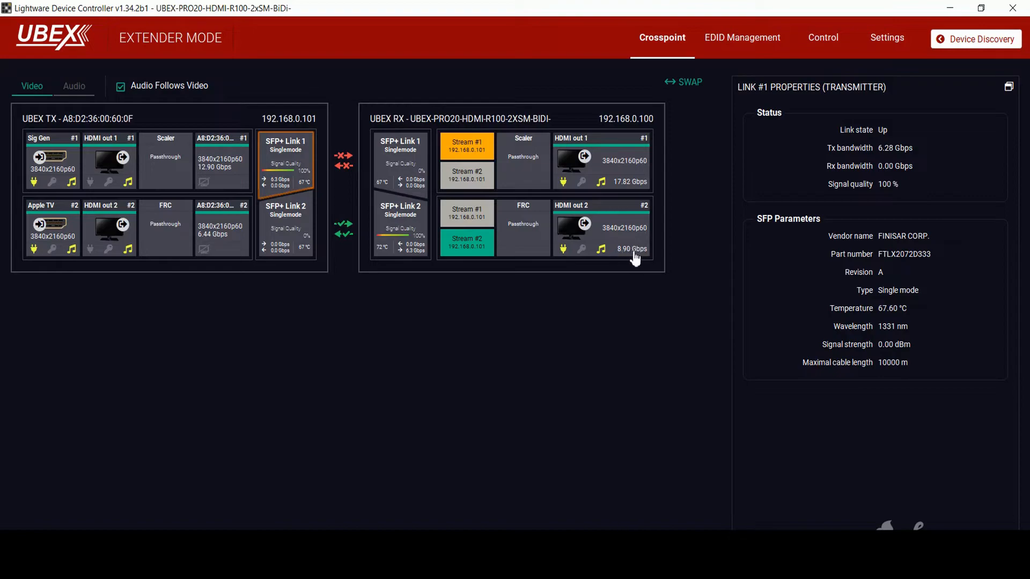
{"action": "mouse_move", "coordinate": [532, 205]}
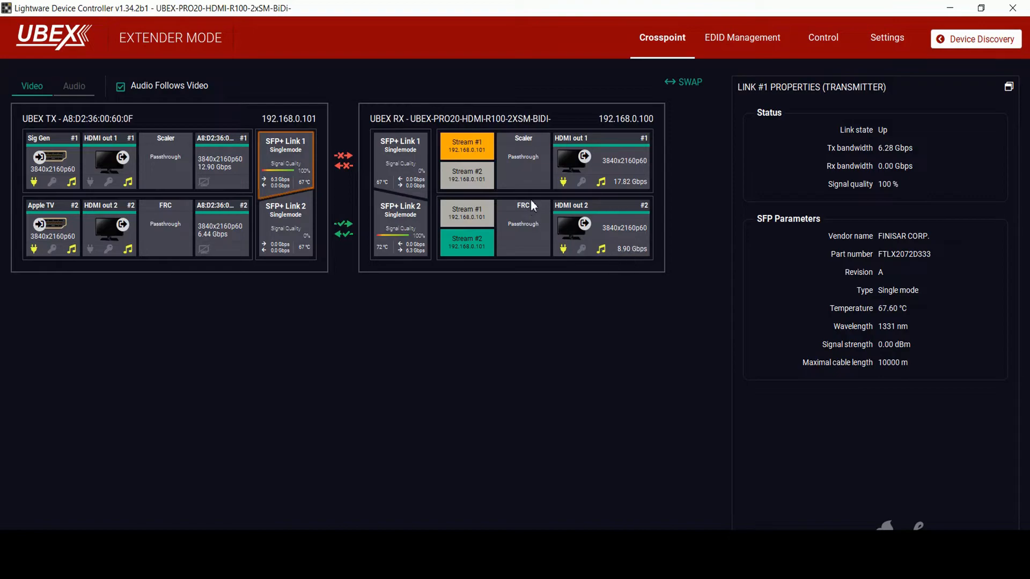
{"action": "mouse_move", "coordinate": [533, 164]}
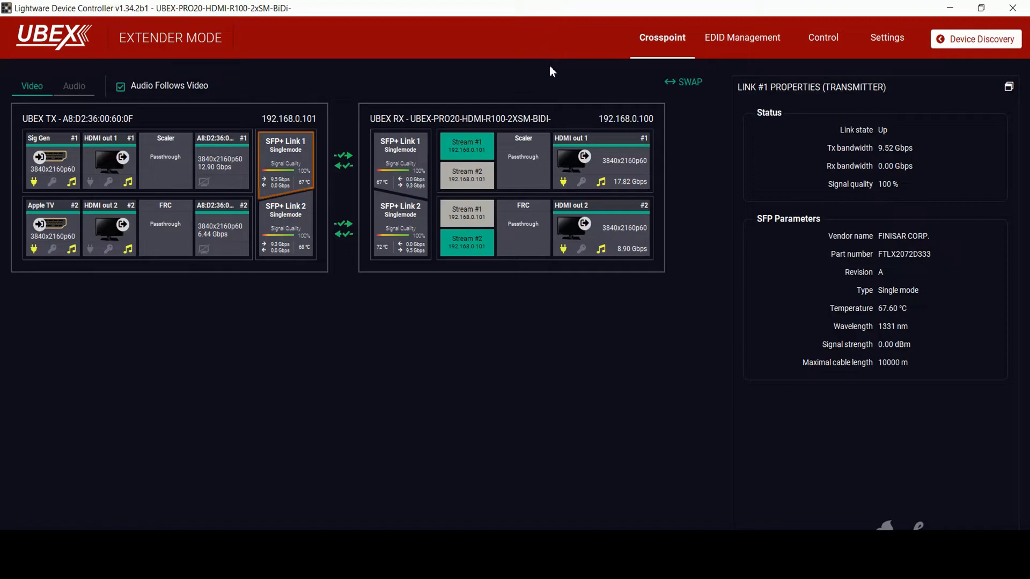
{"action": "mouse_move", "coordinate": [456, 156]}
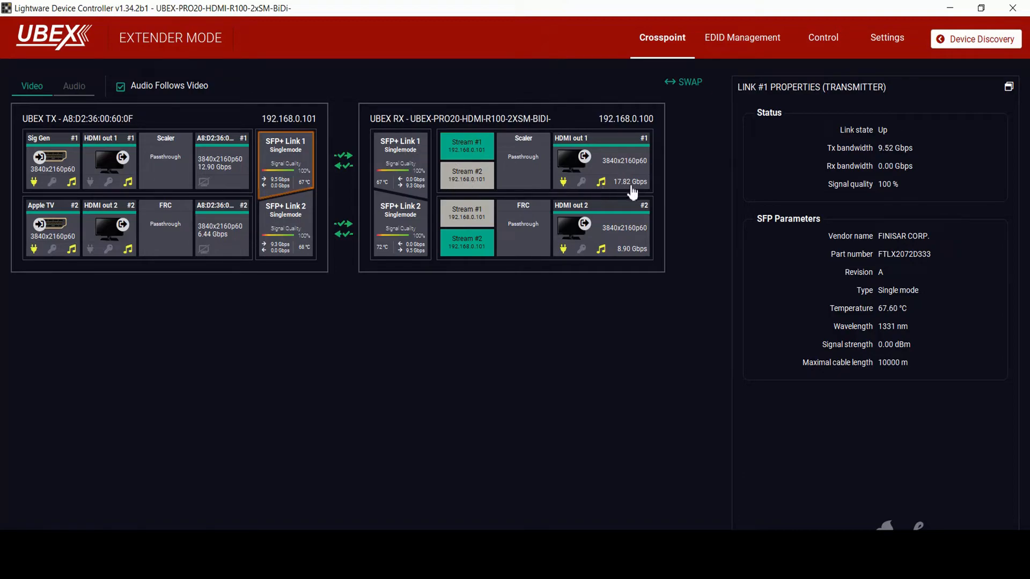
{"action": "mouse_move", "coordinate": [544, 185]}
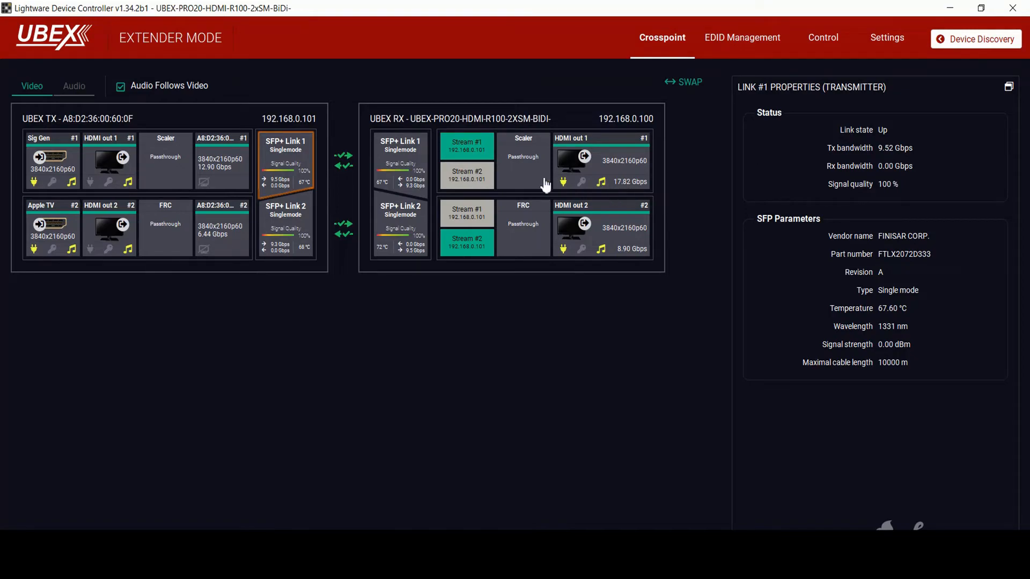
{"action": "mouse_move", "coordinate": [483, 177]}
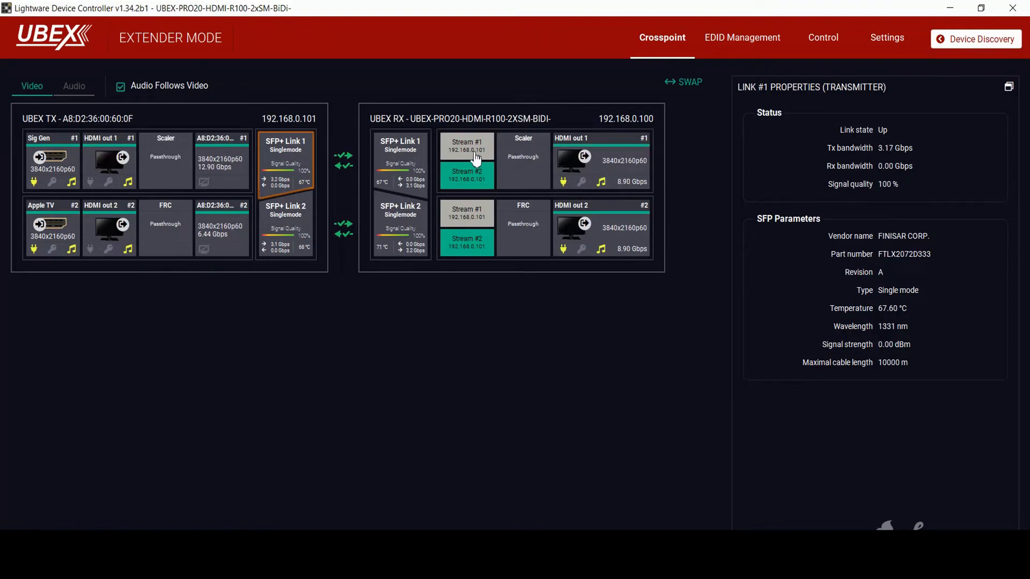
{"action": "mouse_move", "coordinate": [514, 164]}
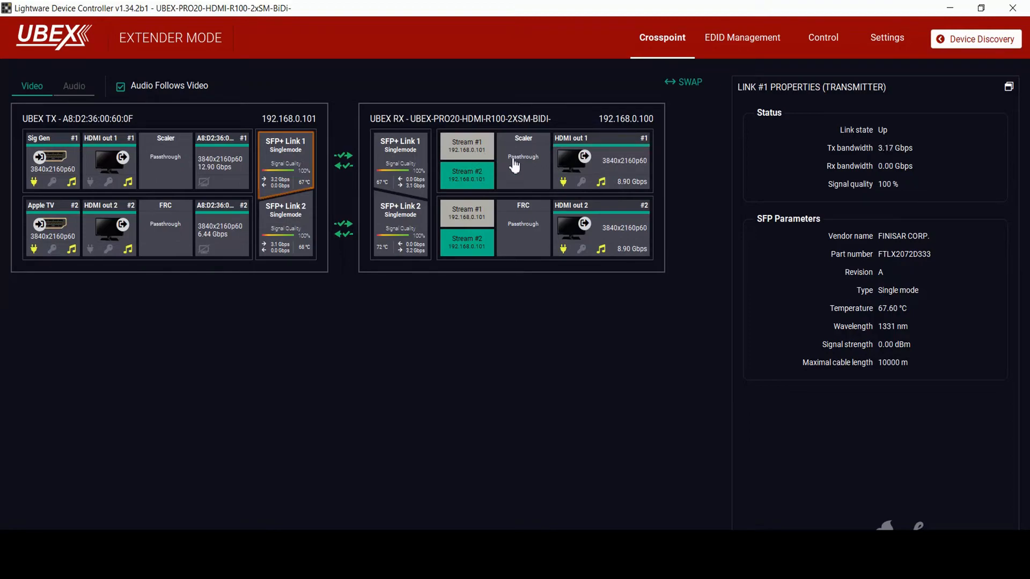
- Show receiver output #1 scaler settings: Passthrough, forced 1920x1080p60, Fit
{"action": "left_click", "coordinate": [522, 158]}
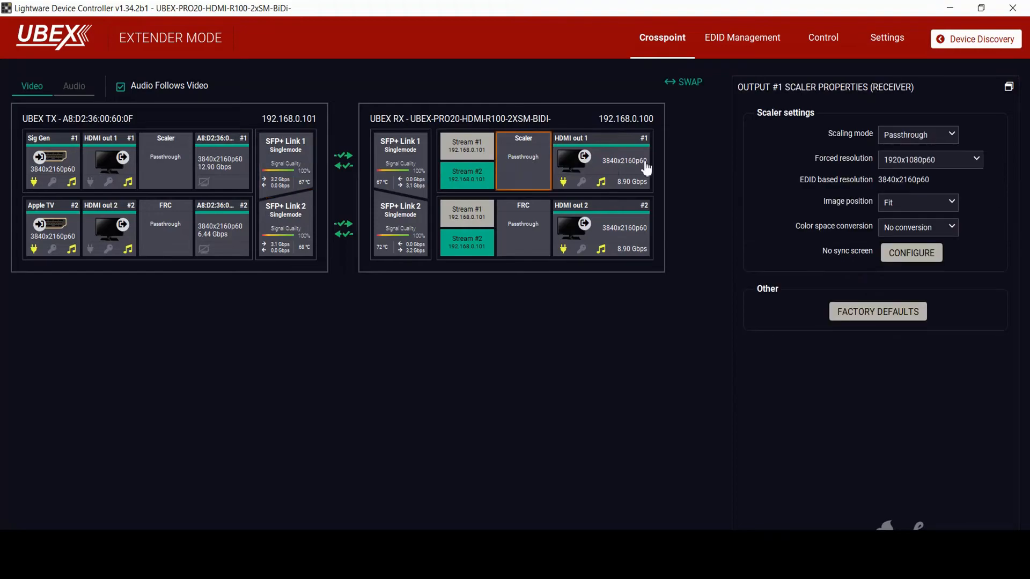
{"action": "mouse_move", "coordinate": [788, 152]}
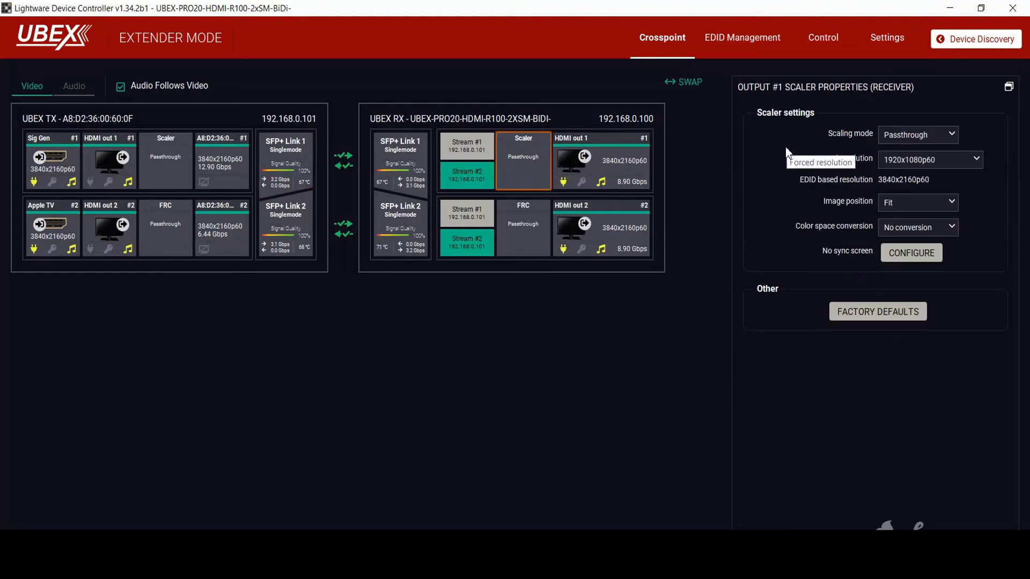
{"action": "mouse_move", "coordinate": [638, 163]}
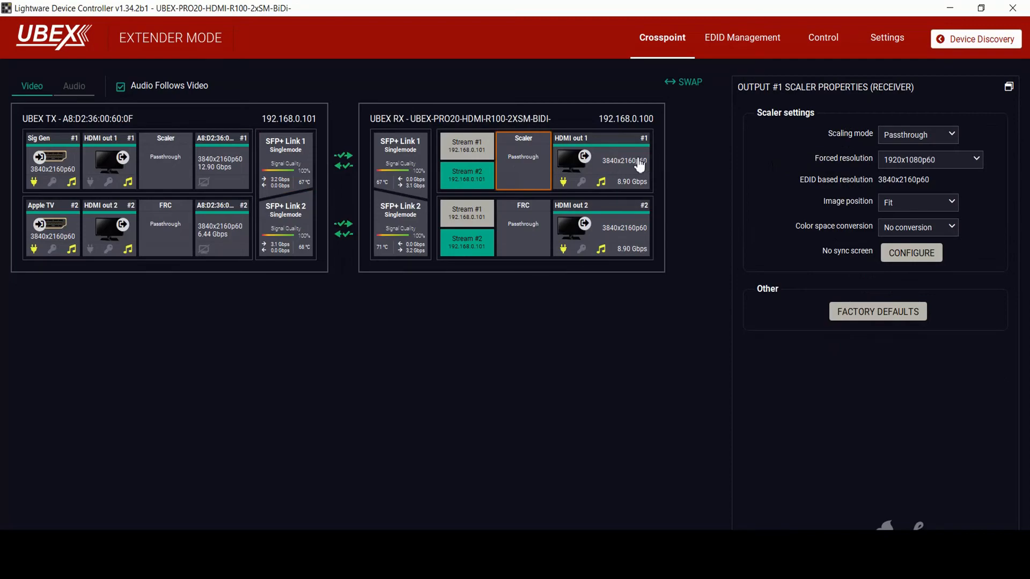
- Review HDMI out 1 properties: monitor present, 3840x2160p60 RGB, PCM audio
{"action": "left_click", "coordinate": [600, 161]}
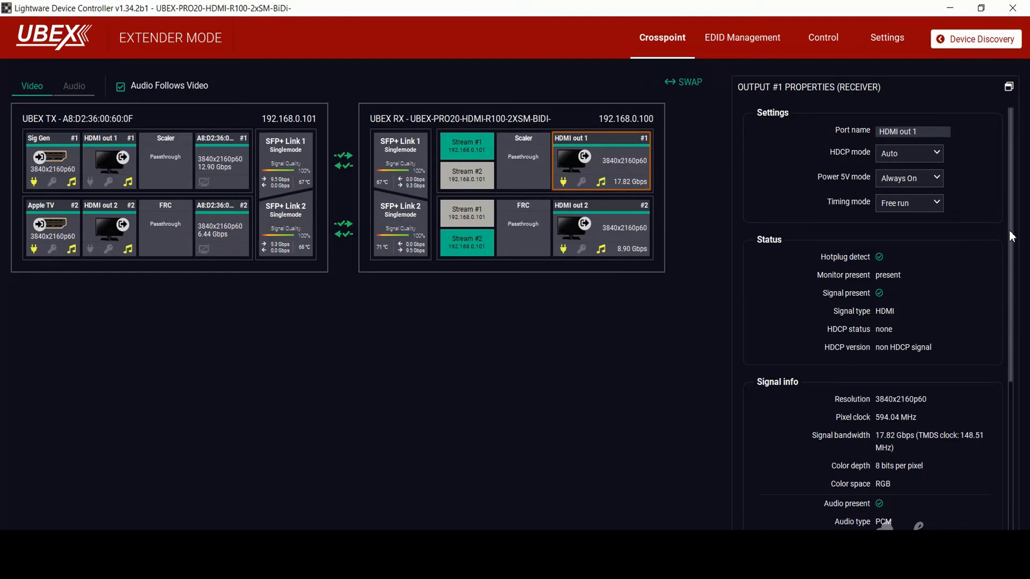
{"action": "scroll", "scroll_direction": "down", "scroll_amount": 3}
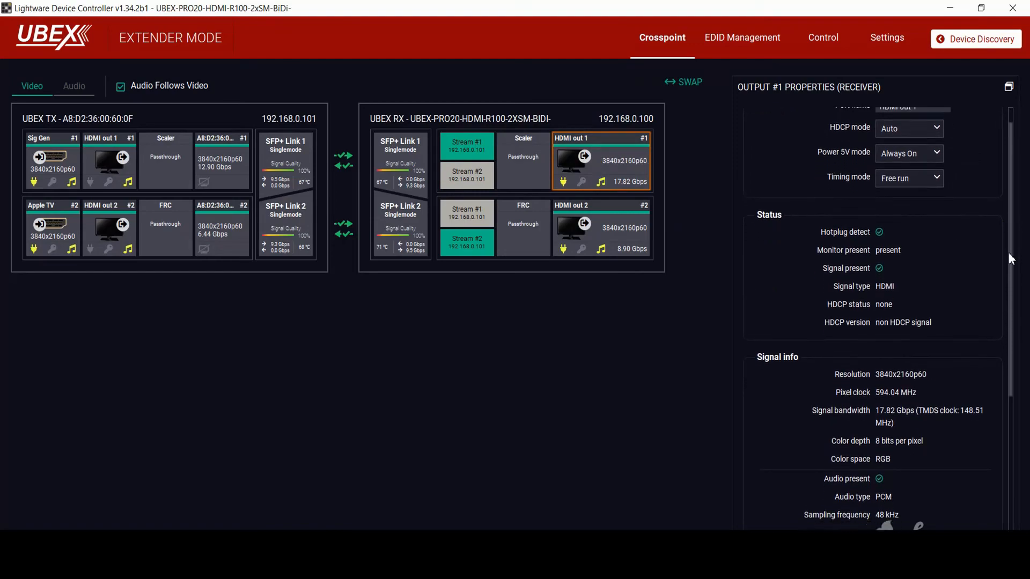
{"action": "scroll", "scroll_direction": "down", "scroll_amount": 3}
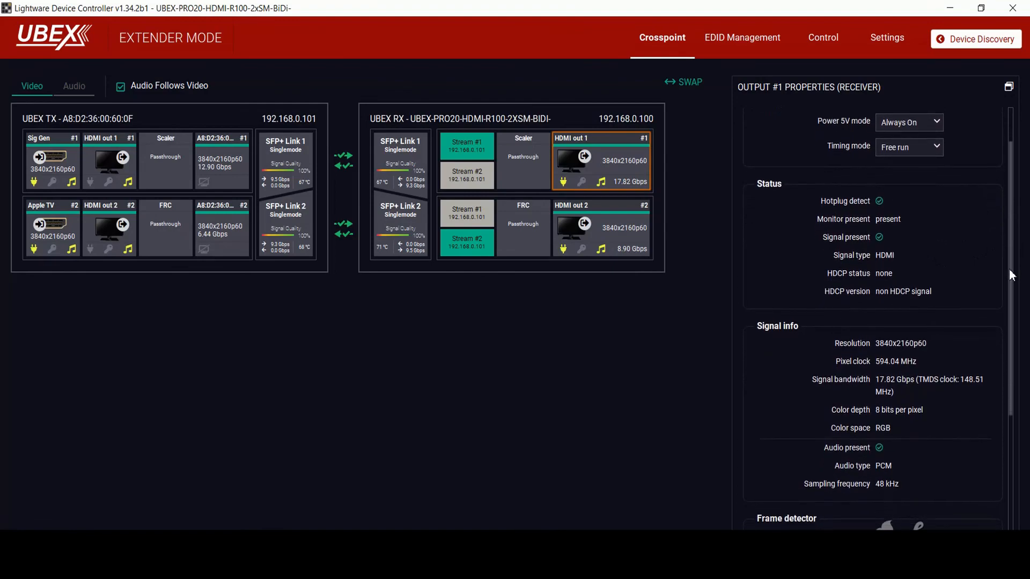